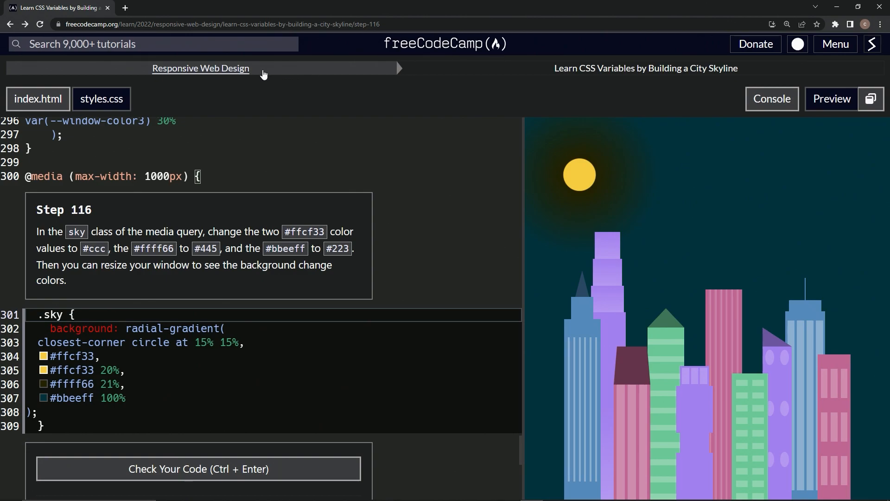
{"action": "mouse_move", "coordinate": [575, 85]}
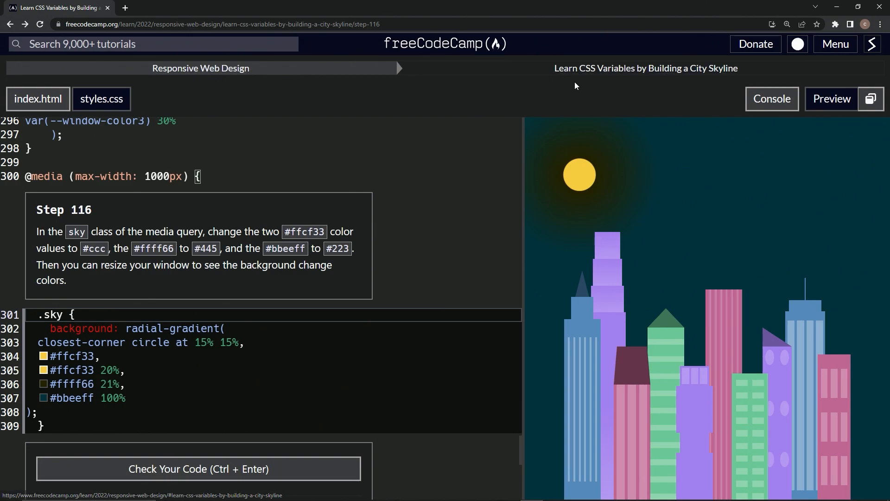
{"action": "mouse_move", "coordinate": [732, 80]}
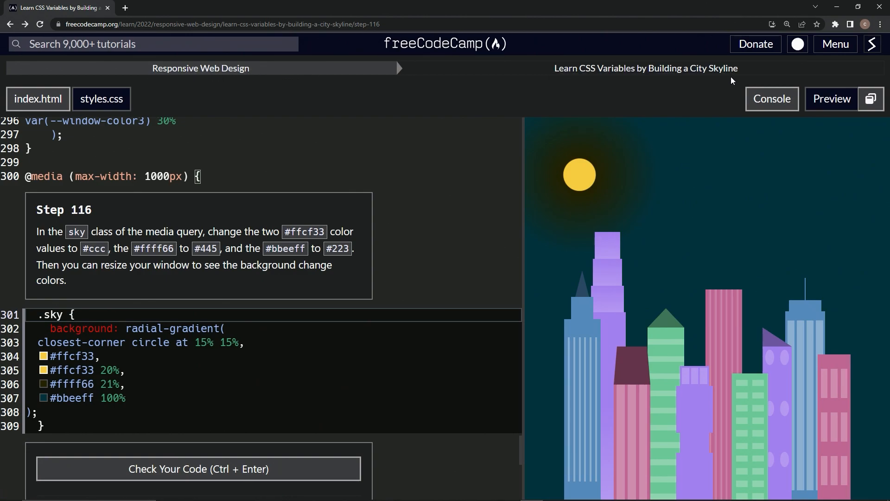
{"action": "mouse_move", "coordinate": [93, 225]}
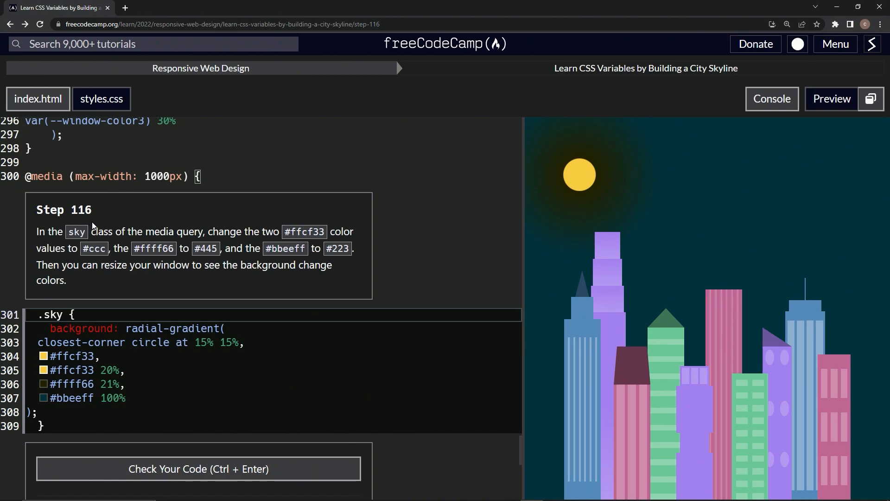
{"action": "mouse_move", "coordinate": [48, 242]}
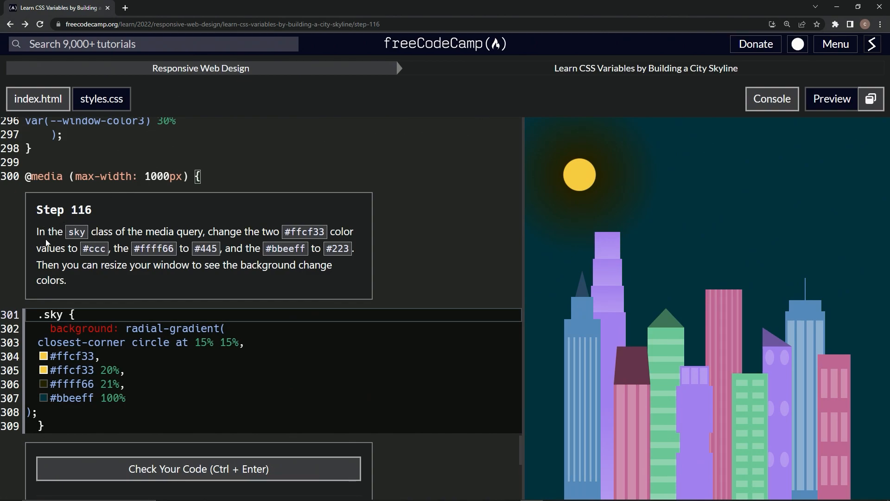
{"action": "mouse_move", "coordinate": [238, 232]}
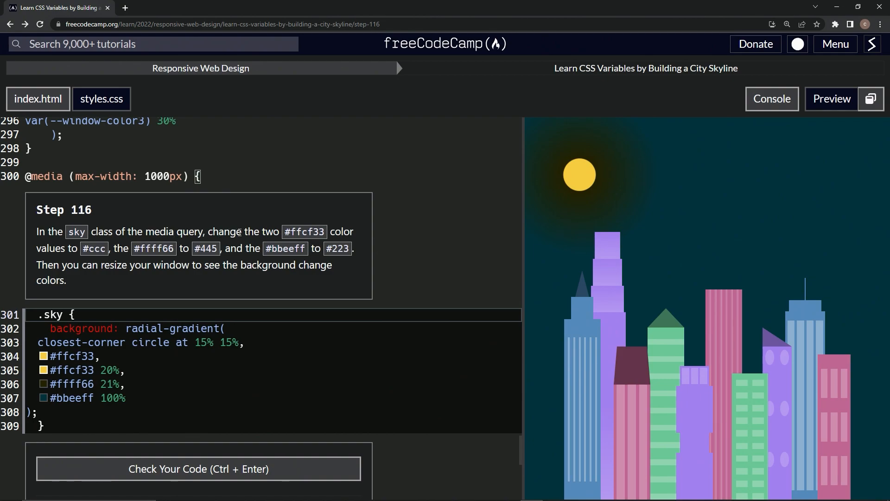
{"action": "mouse_move", "coordinate": [356, 232]}
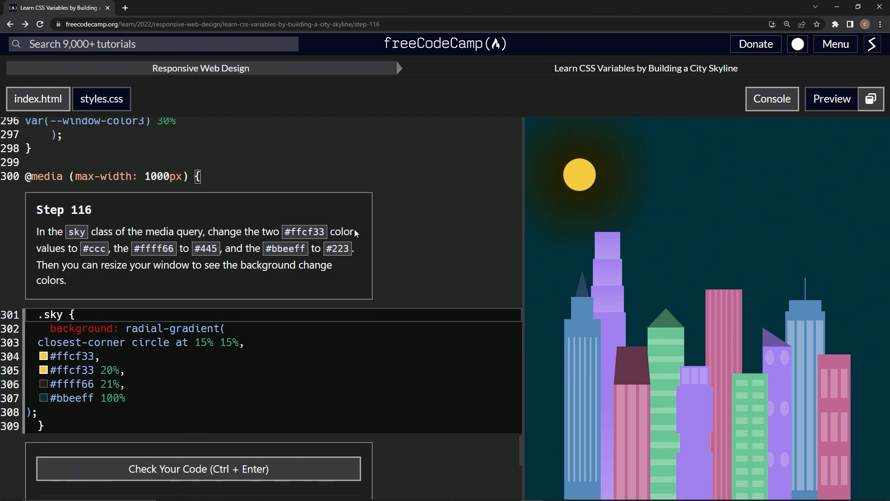
{"action": "mouse_move", "coordinate": [197, 258]}
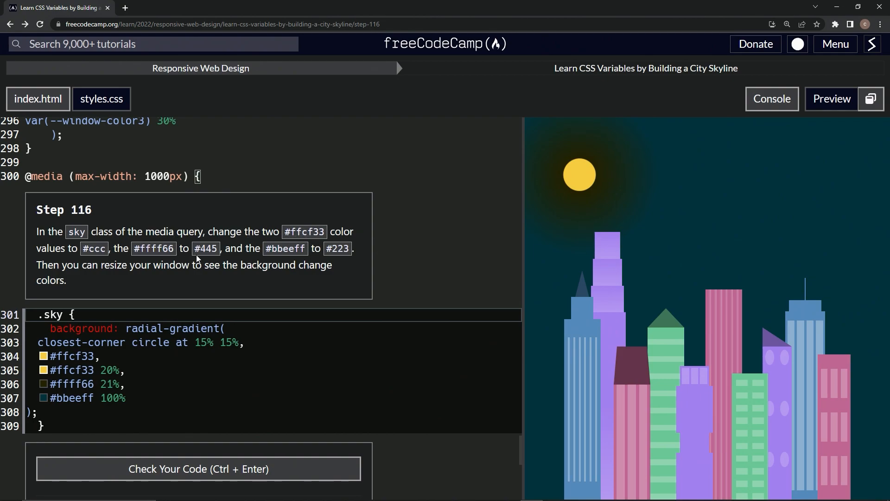
{"action": "mouse_move", "coordinate": [56, 271]}
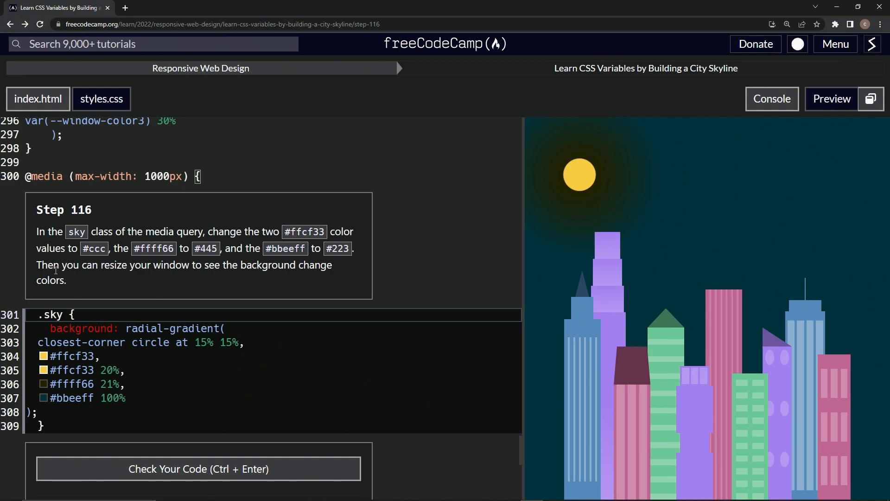
{"action": "mouse_move", "coordinate": [277, 267]}
{"action": "type", "text": "445"}
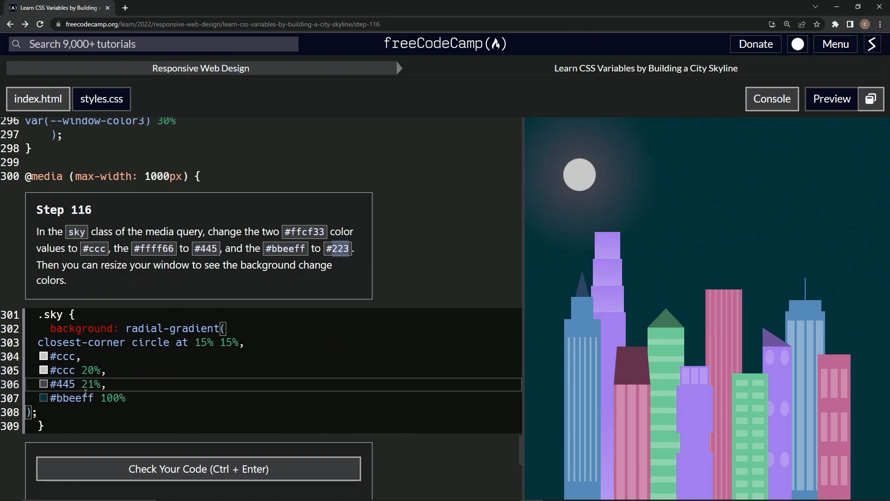
Replace the last #bbeeff in the .sky gradient with #223
{"action": "type", "text": "223"}
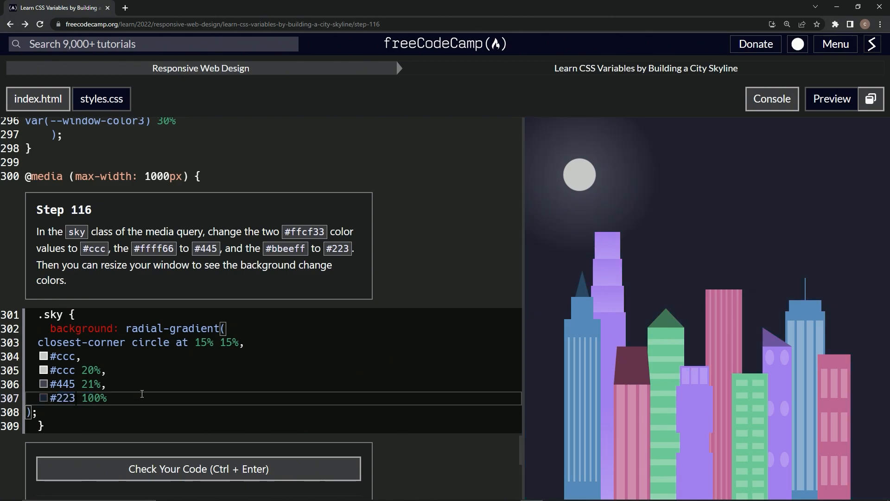
{"action": "mouse_move", "coordinate": [681, 253]}
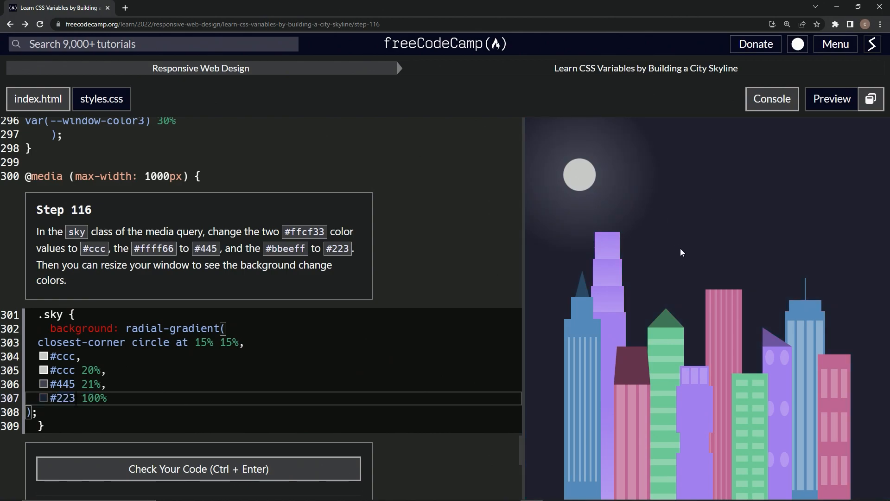
{"action": "mouse_move", "coordinate": [685, 251]}
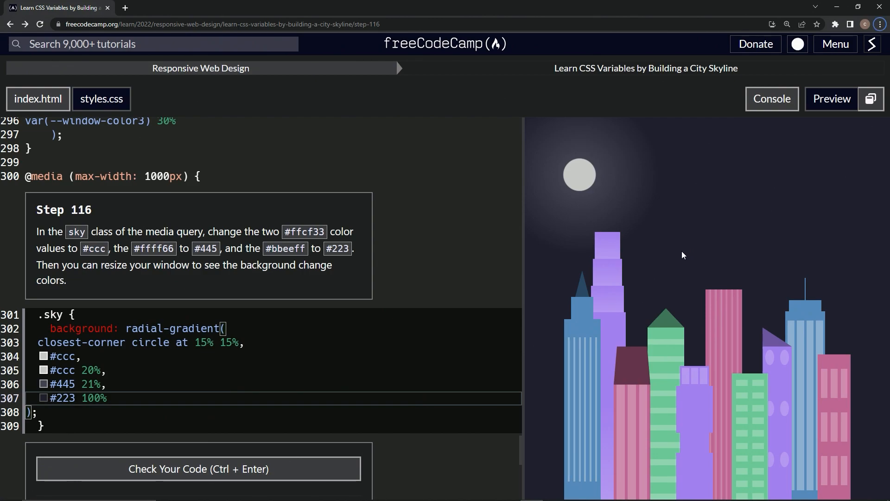
Preview the darker sky zoomed out, restore 100% zoom, then pass and submit Step 116
{"action": "key", "text": "ctrl+minus"}
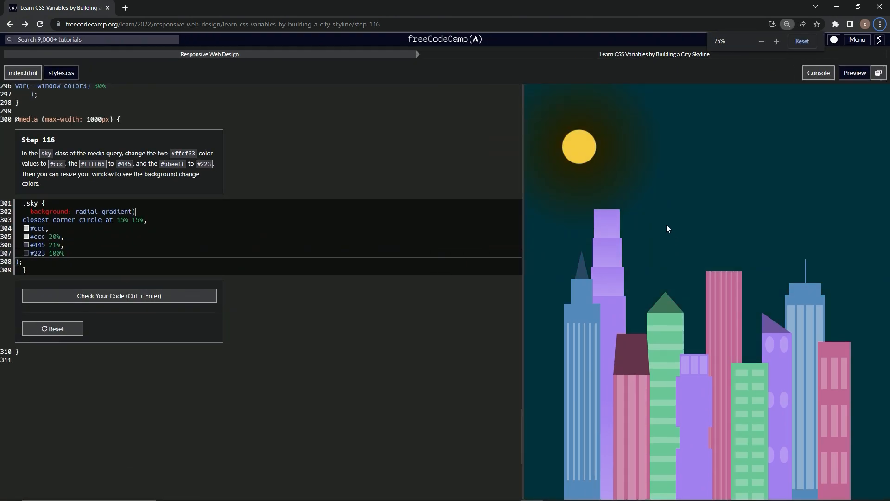
{"action": "left_click", "coordinate": [761, 40]}
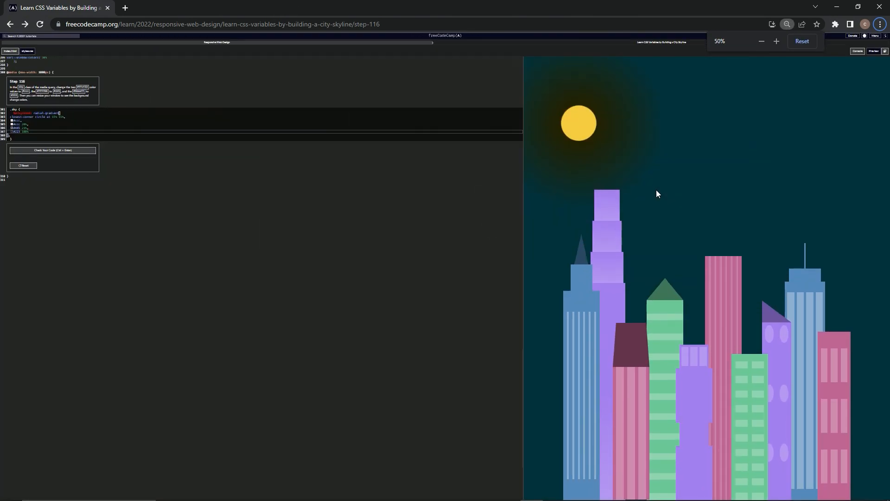
{"action": "left_click", "coordinate": [776, 41]}
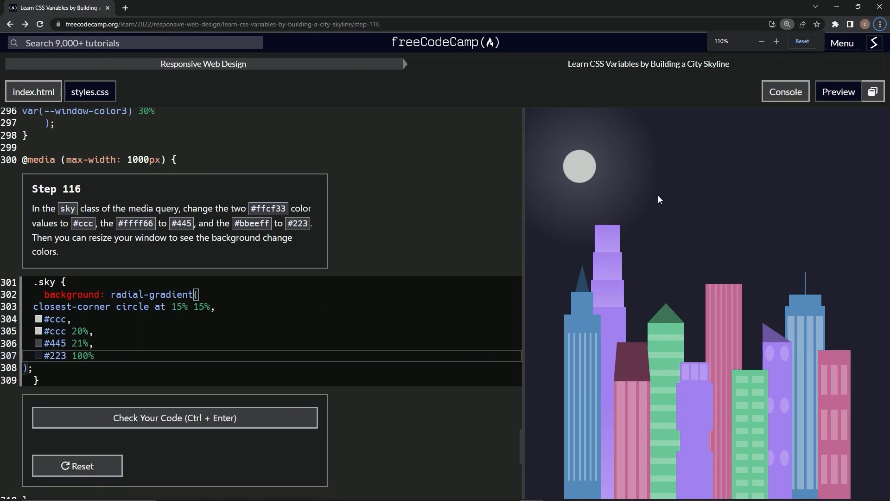
{"action": "left_click", "coordinate": [776, 40]}
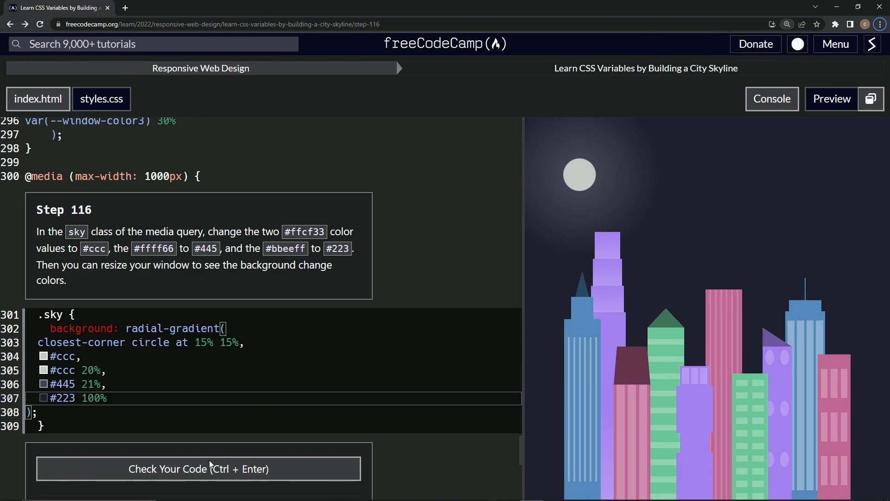
{"action": "left_click", "coordinate": [198, 469]}
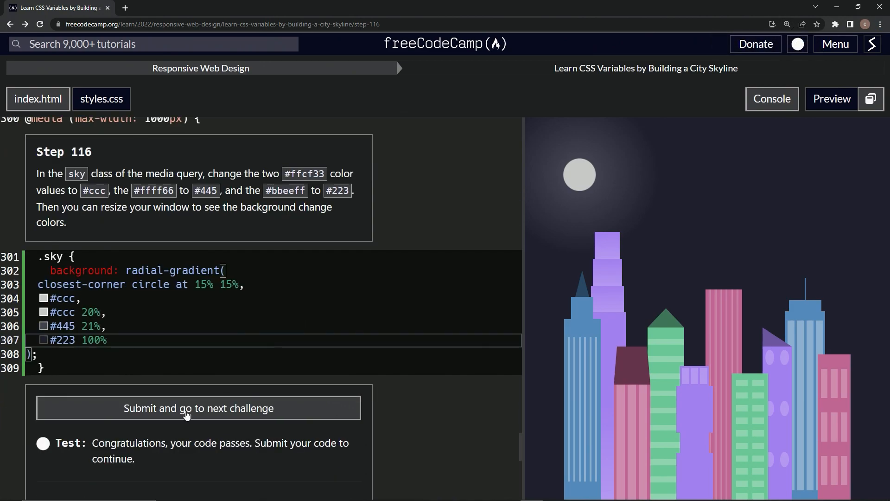
{"action": "left_click", "coordinate": [198, 407]}
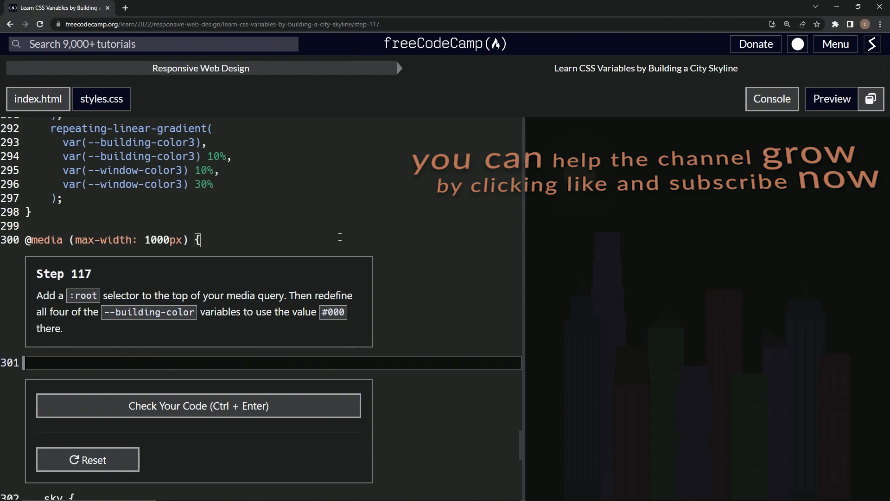
{"action": "scroll", "scroll_direction": "down", "scroll_amount": 3}
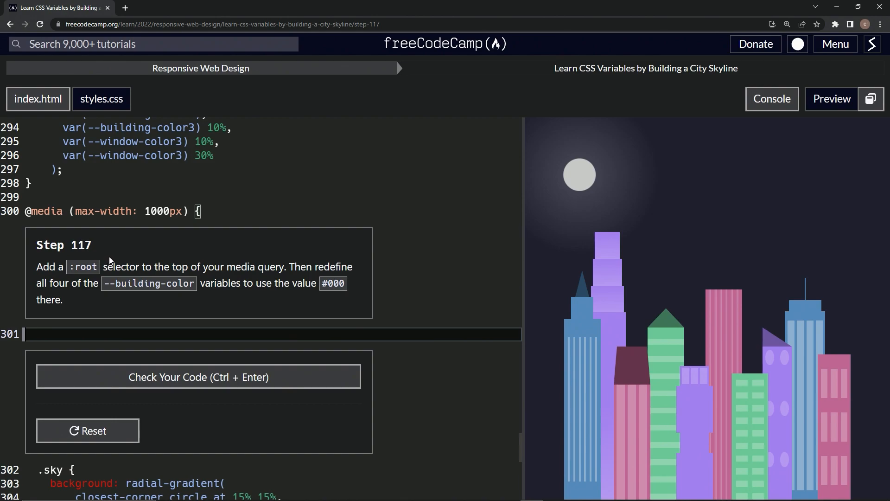
{"action": "mouse_move", "coordinate": [351, 244]}
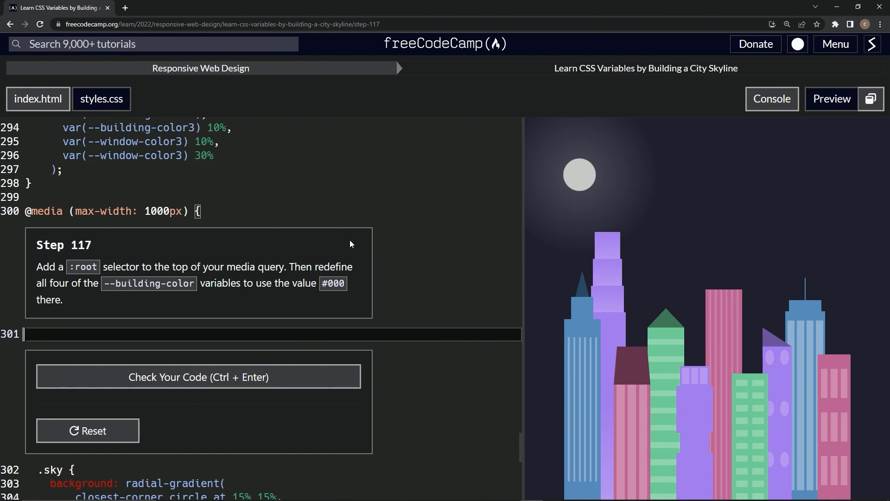